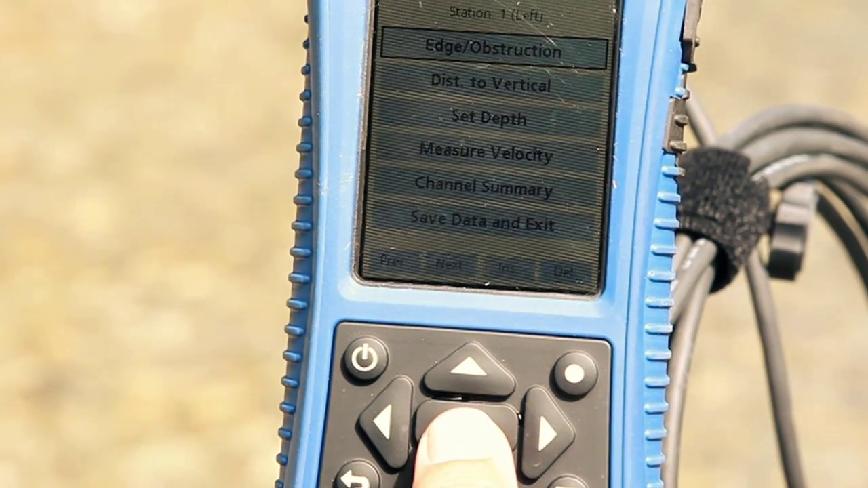
Move the Station 1 (Left) menu highlight from Edge/Obstruction down to Dist. to Vertical.
{"action": "left_click", "coordinate": [481, 413]}
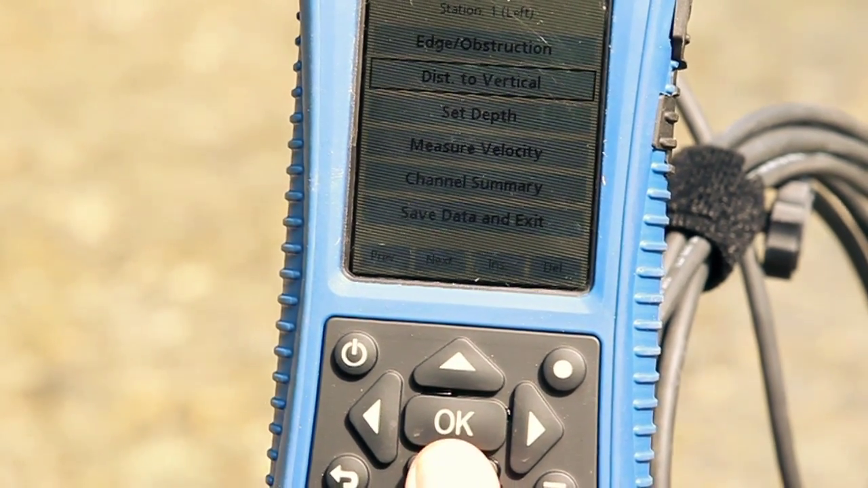